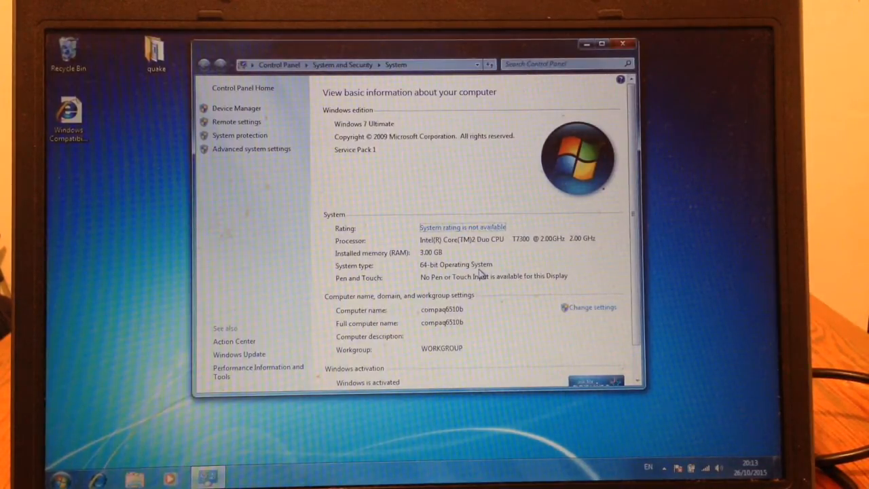
Step: Browse Computer into the Windows 10 install disc's sources folder
{"action": "left_click", "coordinate": [66, 480]}
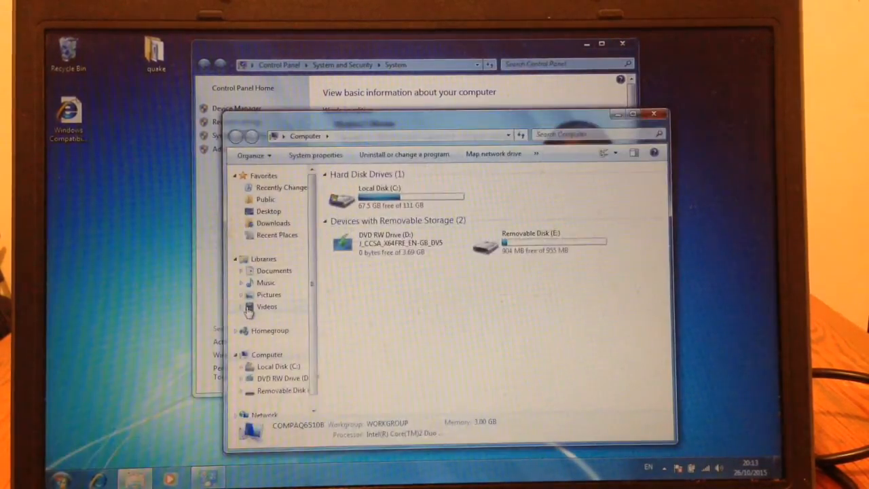
{"action": "double_click", "coordinate": [341, 241]}
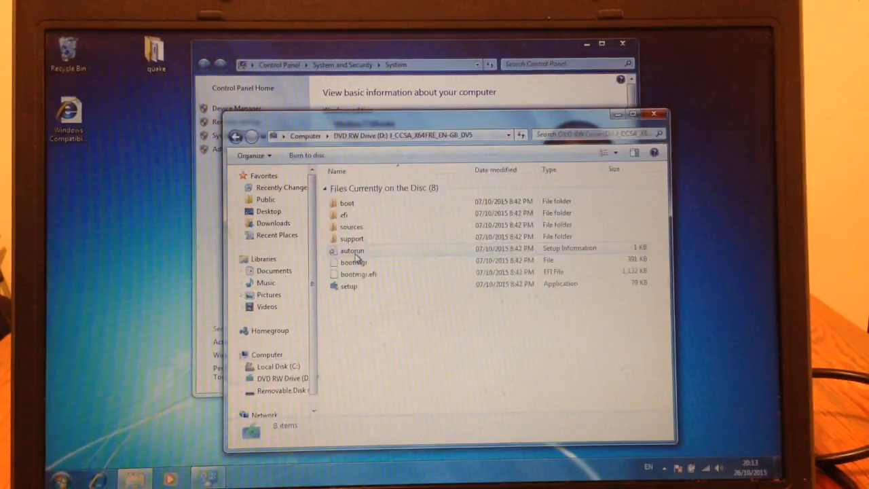
{"action": "double_click", "coordinate": [350, 226]}
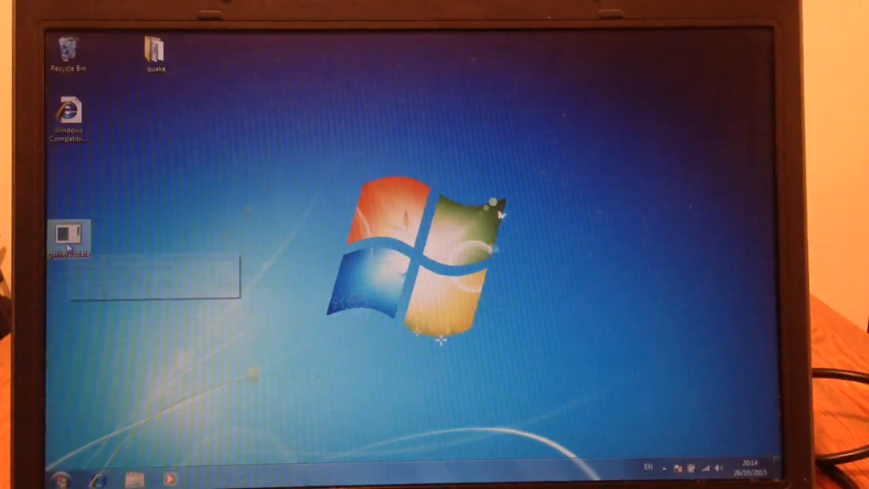
Step: Place gatherosstate at top centre and the generated GenuineTicket file below it
{"action": "left_click_drag", "start_coordinate": [68, 237], "coordinate": [370, 119]}
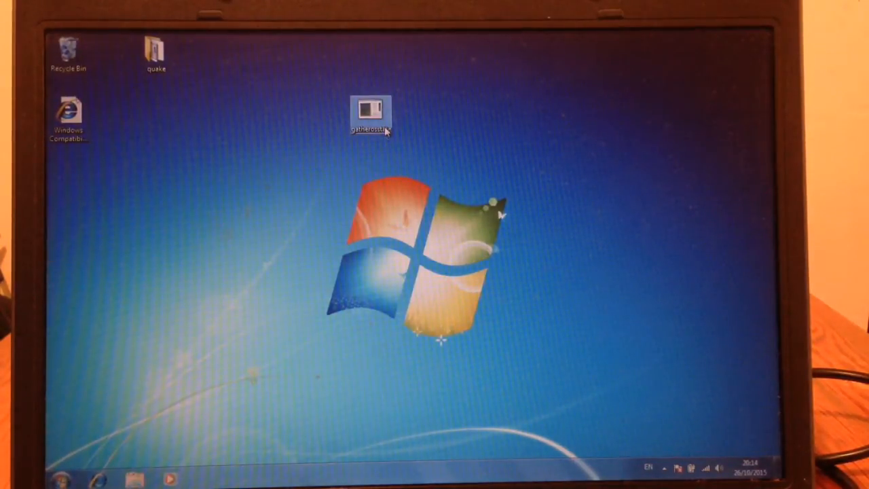
{"action": "mouse_move", "coordinate": [392, 156]}
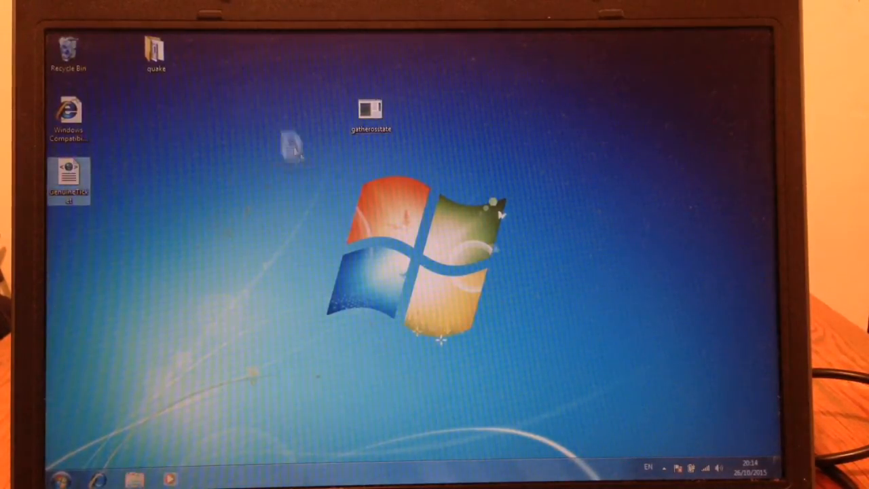
{"action": "left_click_drag", "start_coordinate": [68, 177], "coordinate": [371, 178]}
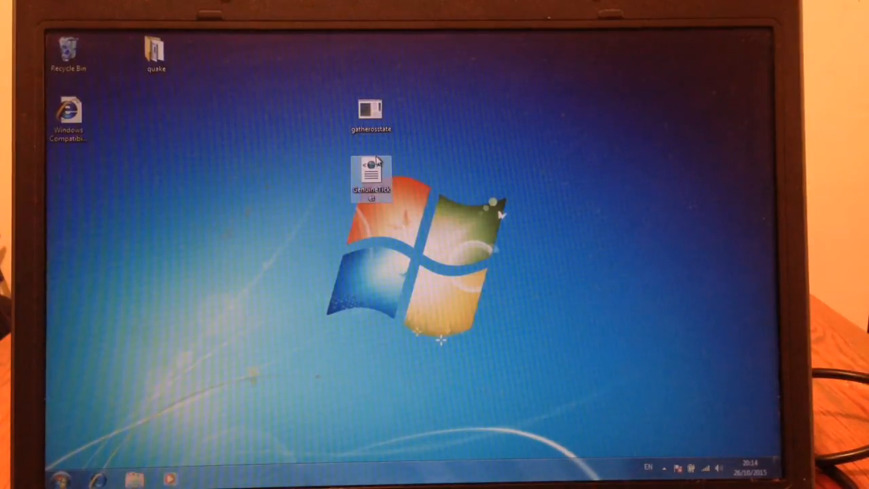
{"action": "mouse_move", "coordinate": [368, 176]}
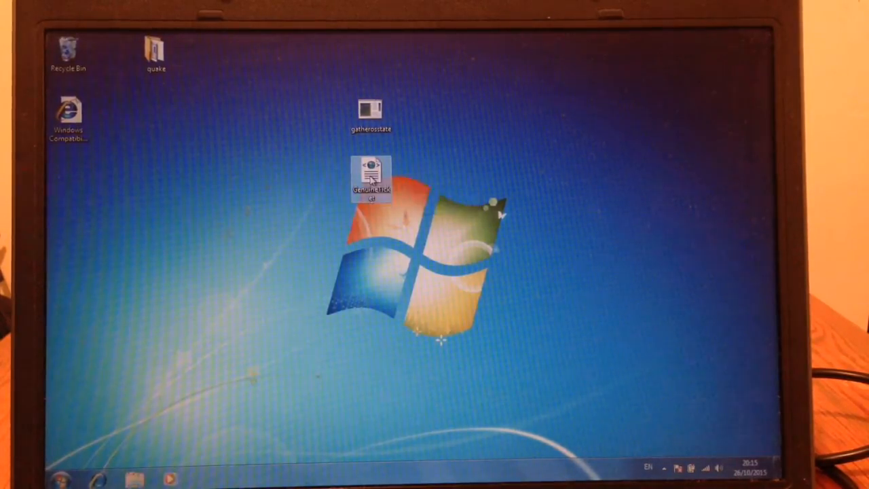
Step: Send GenuineTicket.xml to Removable Disk (E:)
{"action": "right_click", "coordinate": [370, 170]}
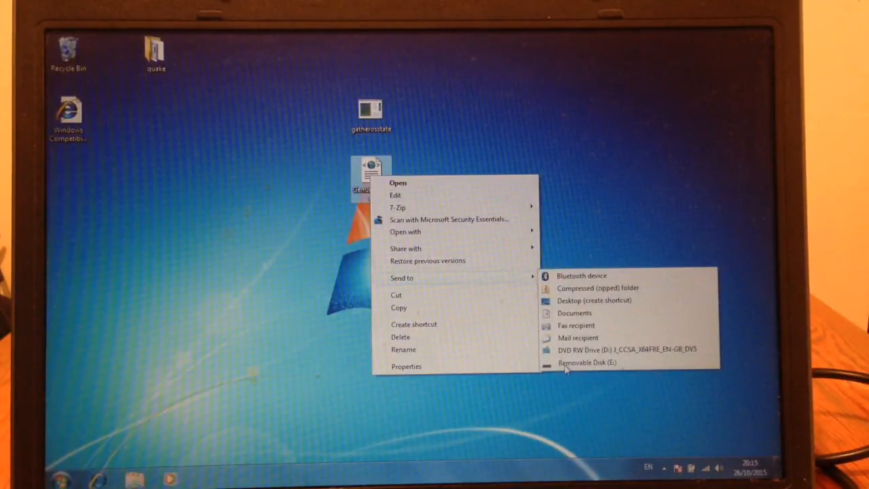
{"action": "left_click", "coordinate": [595, 362]}
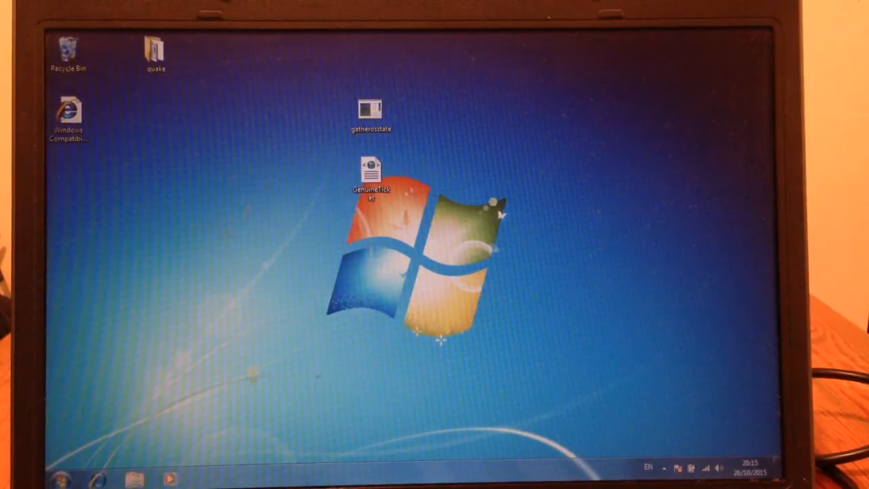
Step: Restart the laptop from the Start menu to boot the Windows 10 installer
{"action": "left_click", "coordinate": [58, 483]}
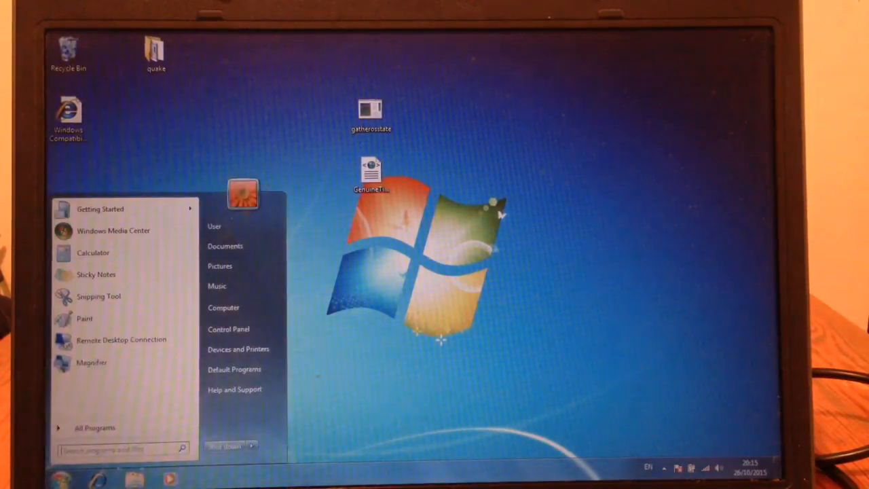
{"action": "left_click", "coordinate": [259, 447]}
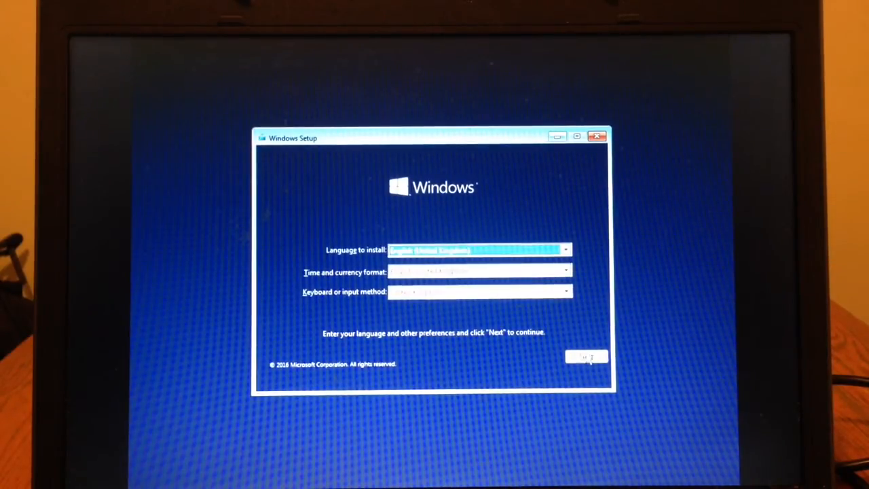
Step: Accept the default language and keyboard preferences and proceed to Install now
{"action": "left_click", "coordinate": [586, 357]}
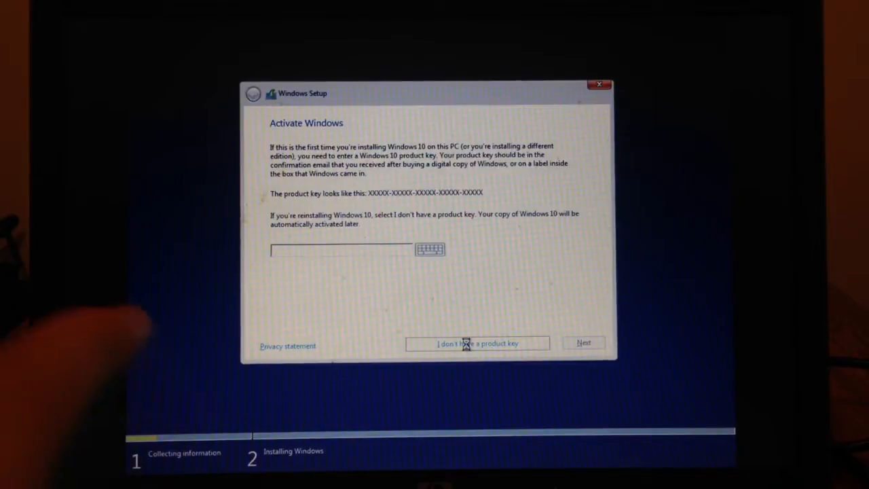
Step: Skip the product key, pick Windows 10 Pro Insider Preview, and accept the licence
{"action": "left_click", "coordinate": [477, 343]}
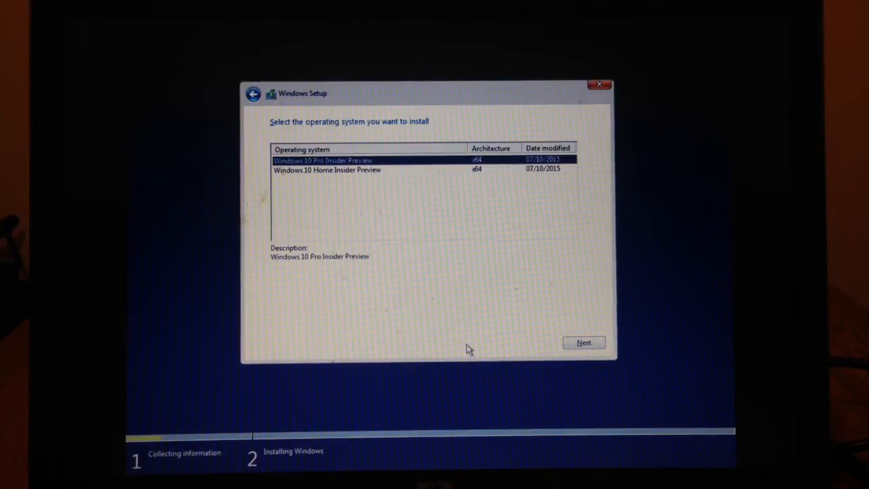
{"action": "mouse_move", "coordinate": [575, 341]}
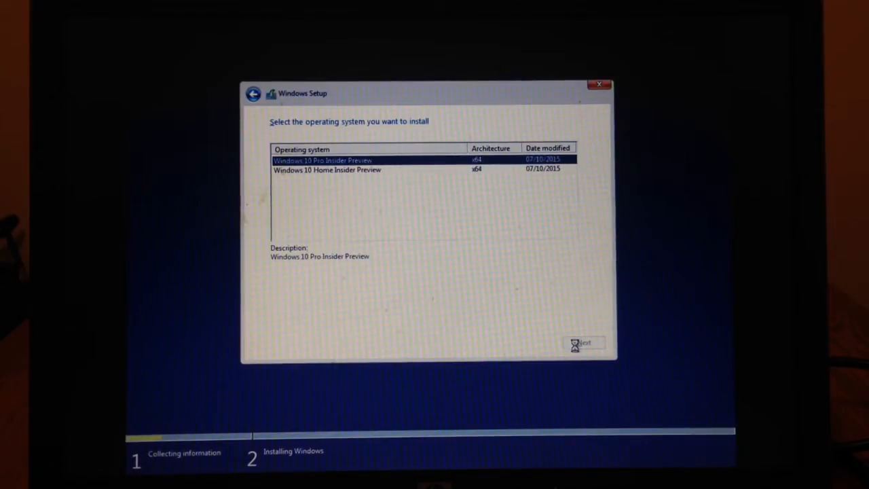
{"action": "left_click", "coordinate": [584, 342]}
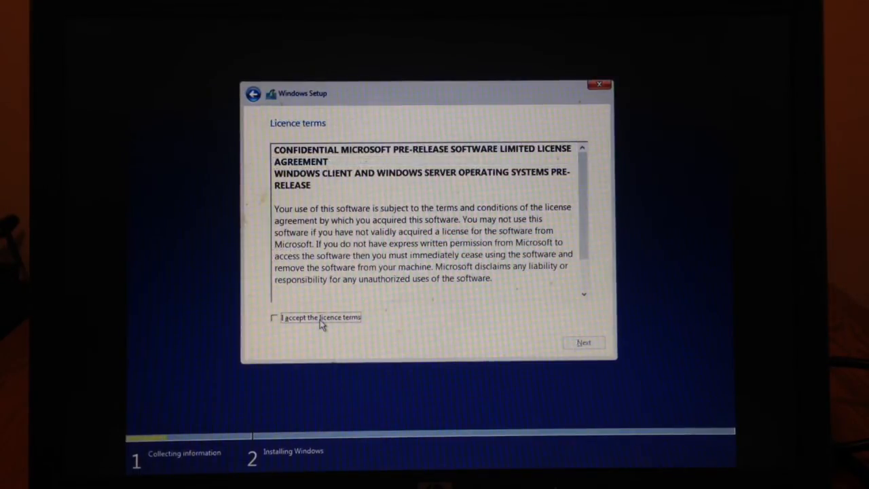
{"action": "left_click", "coordinate": [274, 318]}
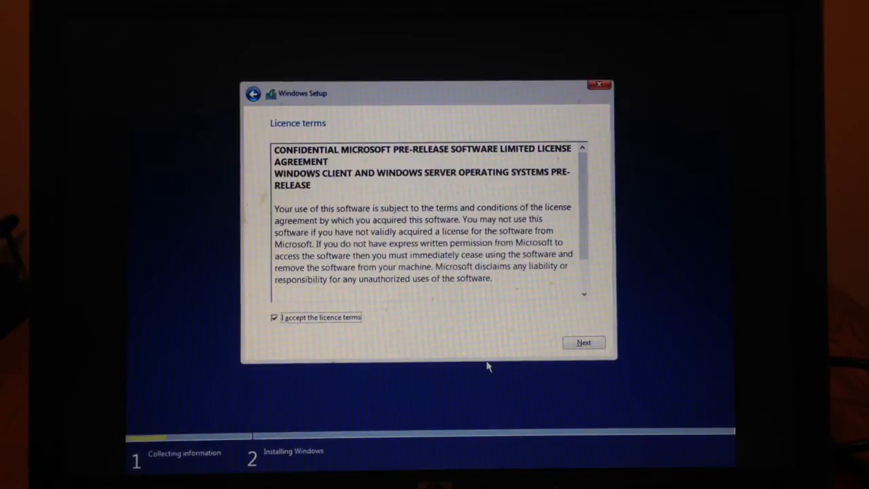
{"action": "left_click", "coordinate": [583, 343]}
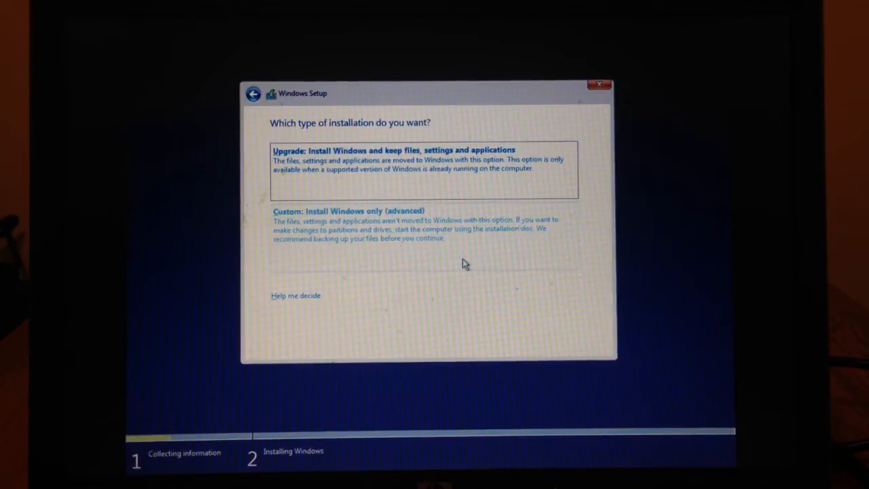
Step: Choose Custom install and delete Drive 0 Partition 1, leaving 111.8 GB unallocated
{"action": "left_click", "coordinate": [346, 210]}
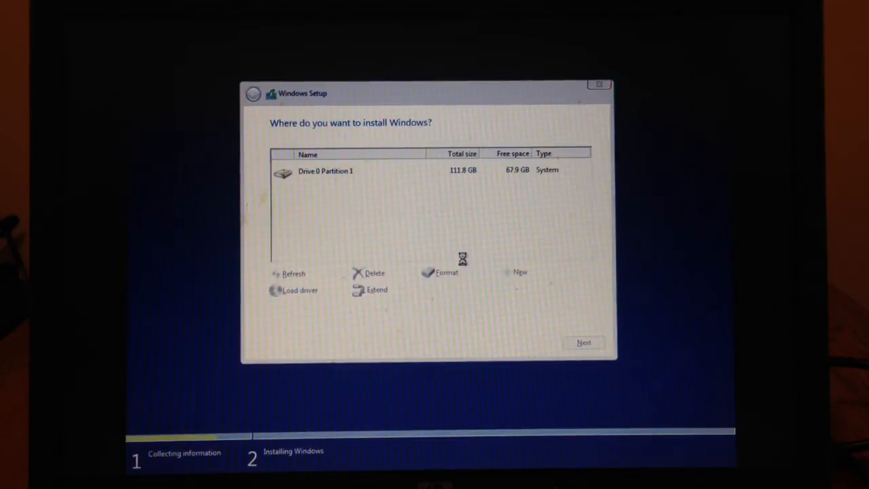
{"action": "left_click", "coordinate": [352, 170]}
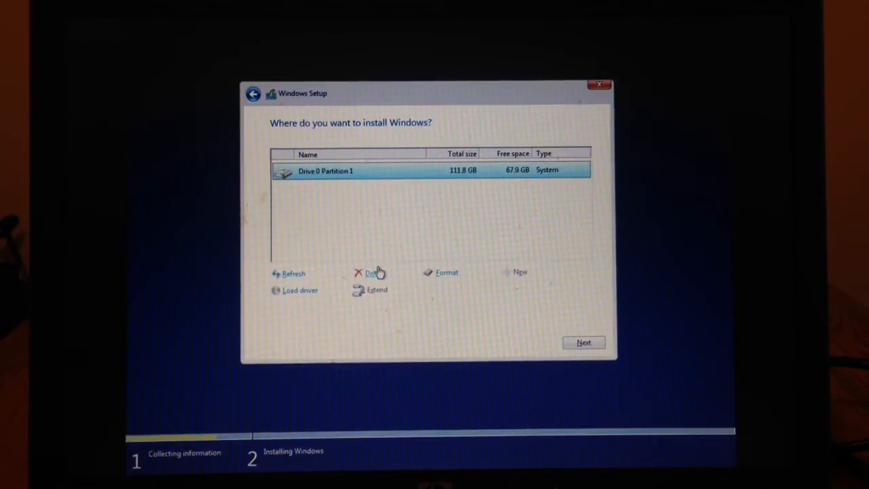
{"action": "left_click", "coordinate": [371, 272]}
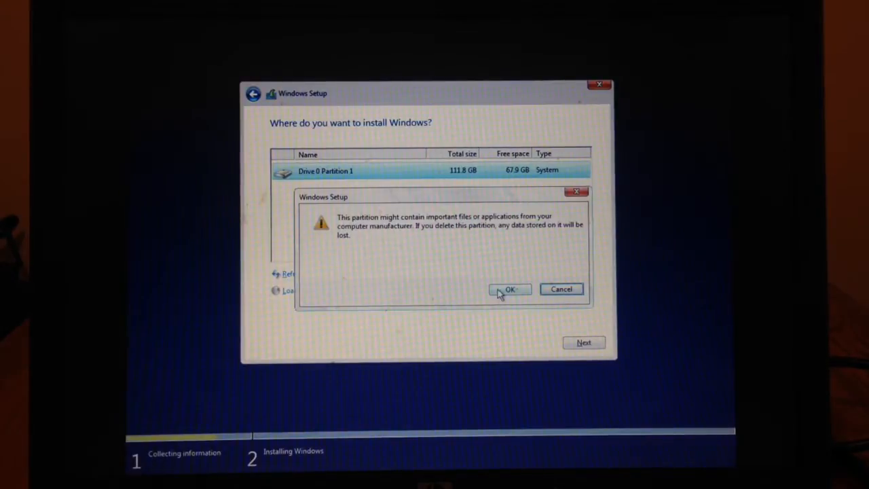
{"action": "left_click", "coordinate": [510, 289]}
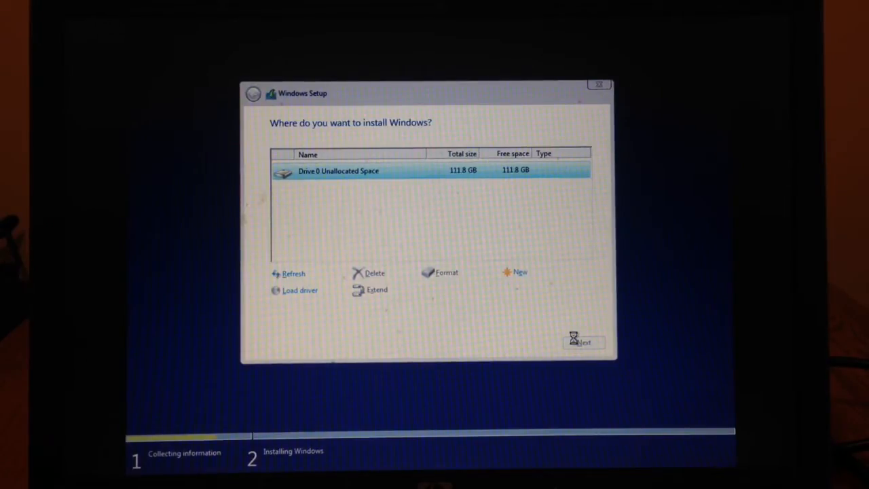
Step: Install Windows onto the unallocated space, then skip network connection for now
{"action": "left_click", "coordinate": [583, 342]}
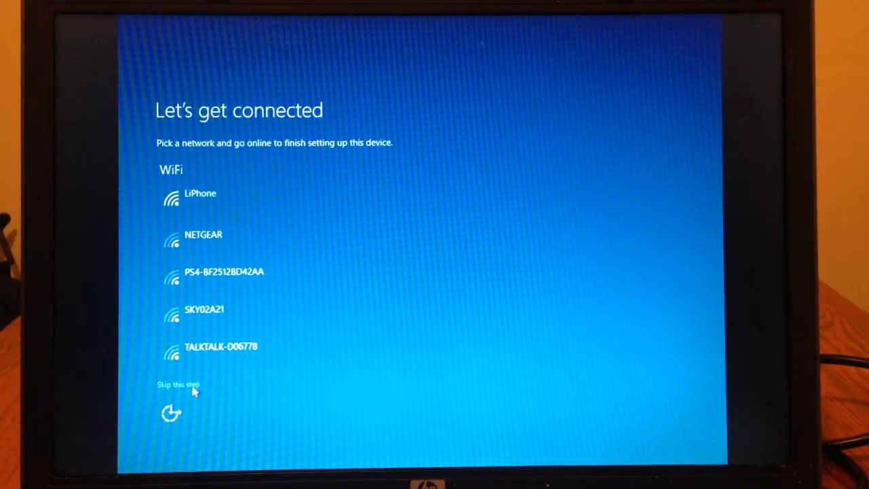
{"action": "left_click", "coordinate": [179, 385]}
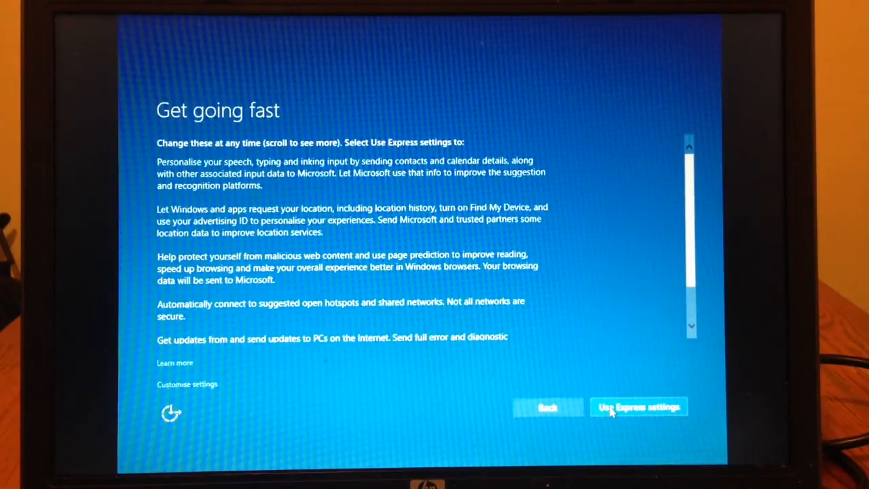
Step: Choose Use Express settings on the Get going fast page
{"action": "left_click", "coordinate": [640, 406]}
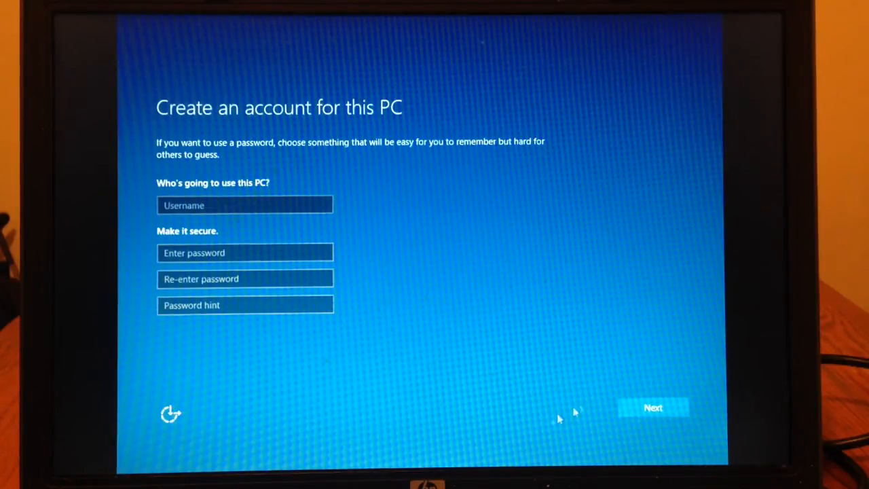
Step: Create the local account 'User' and finish setup
{"action": "left_click", "coordinate": [245, 204]}
{"action": "type", "text": "User"}
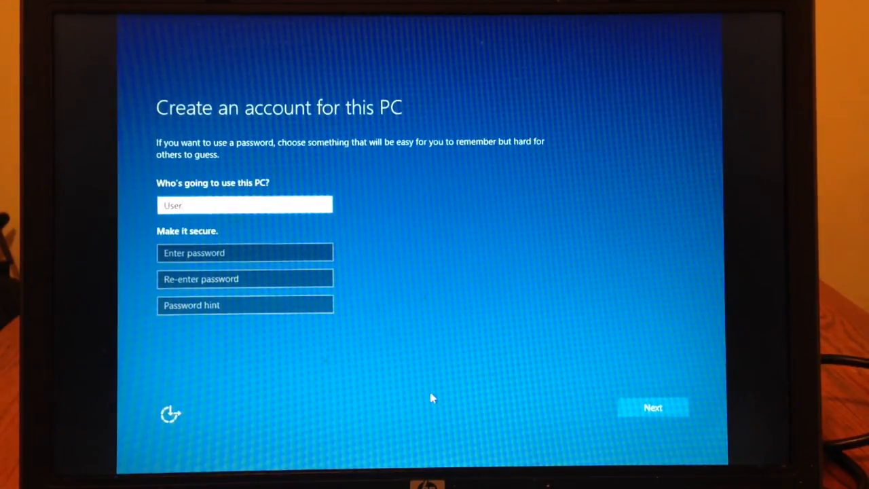
{"action": "left_click", "coordinate": [658, 407]}
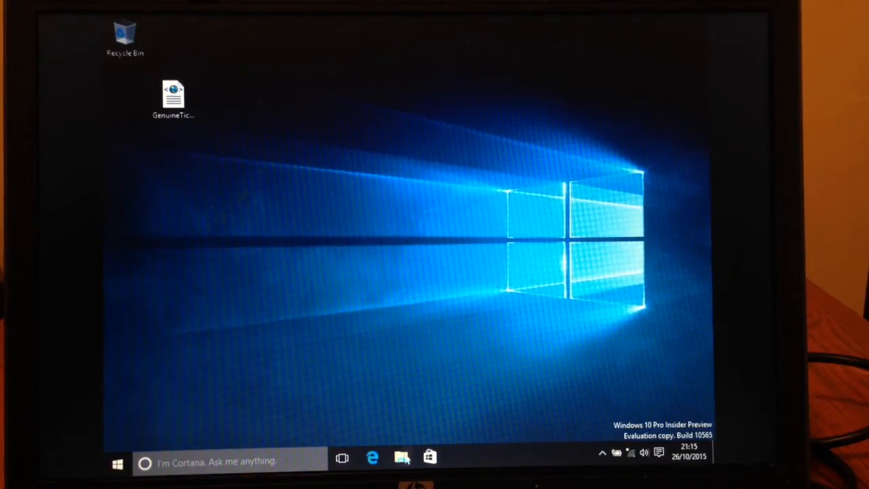
Step: Navigate File Explorer to C:\ProgramData\Microsoft\Windows\ClipSVC\GenuineTicket for the ticket file
{"action": "left_click", "coordinate": [401, 458]}
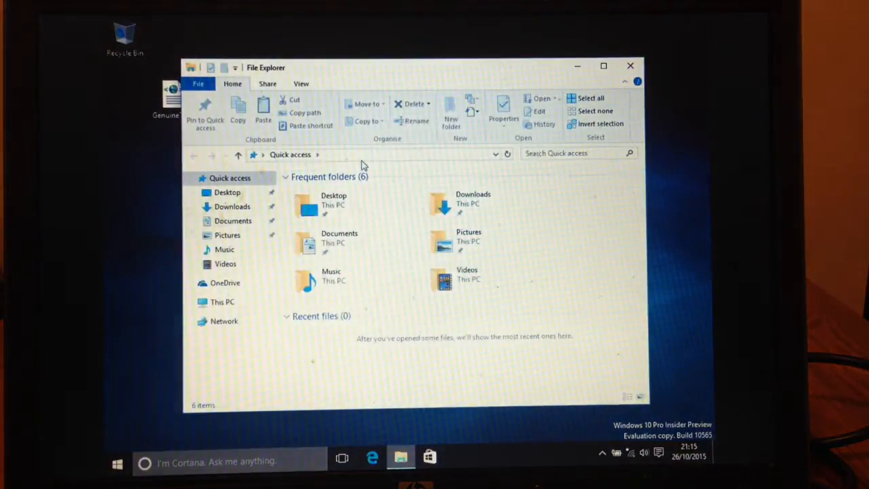
{"action": "left_click", "coordinate": [363, 155]}
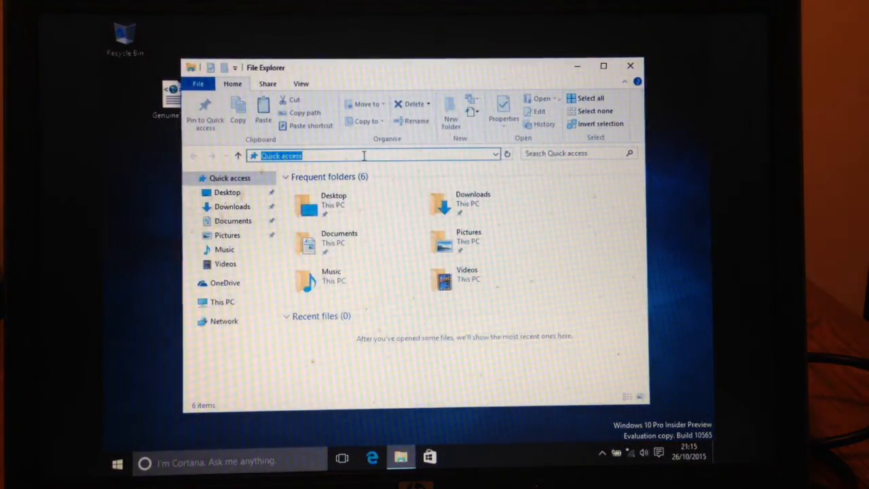
{"action": "type", "text": "c:\\Program Files (x86"}
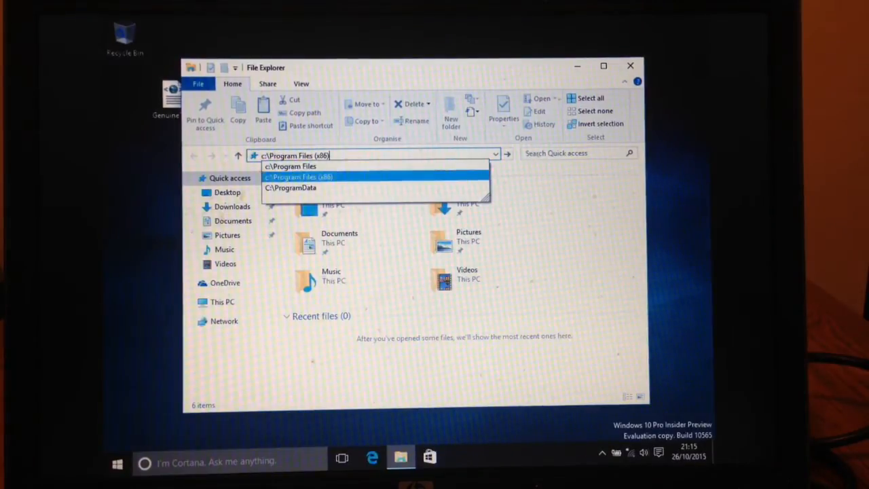
{"action": "left_click", "coordinate": [300, 187]}
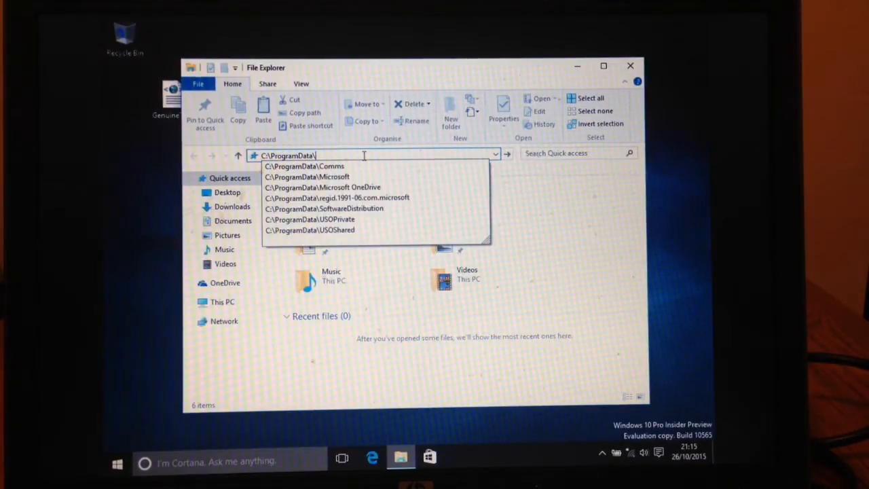
{"action": "left_click", "coordinate": [307, 176]}
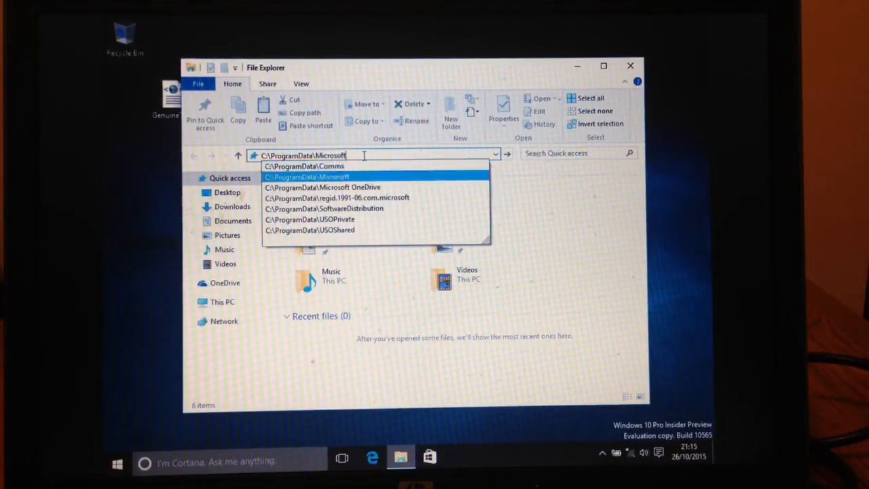
{"action": "type", "text": "\\Windows"}
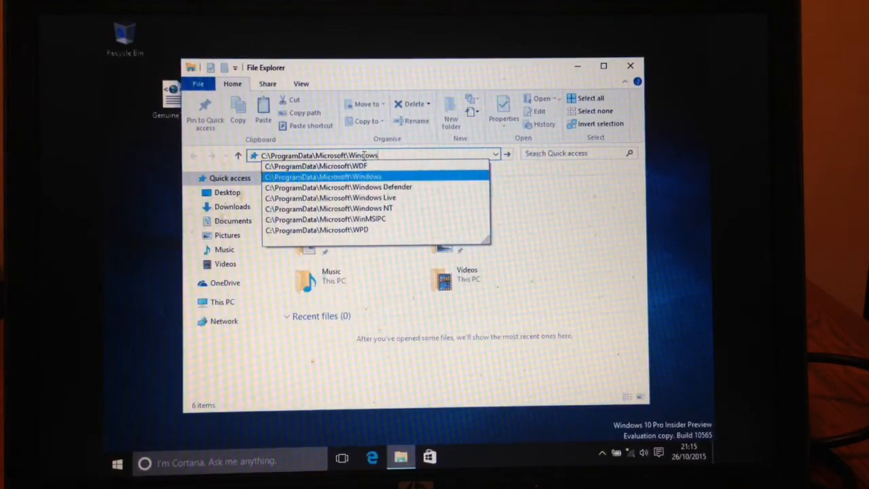
{"action": "type", "text": "\\Caches"}
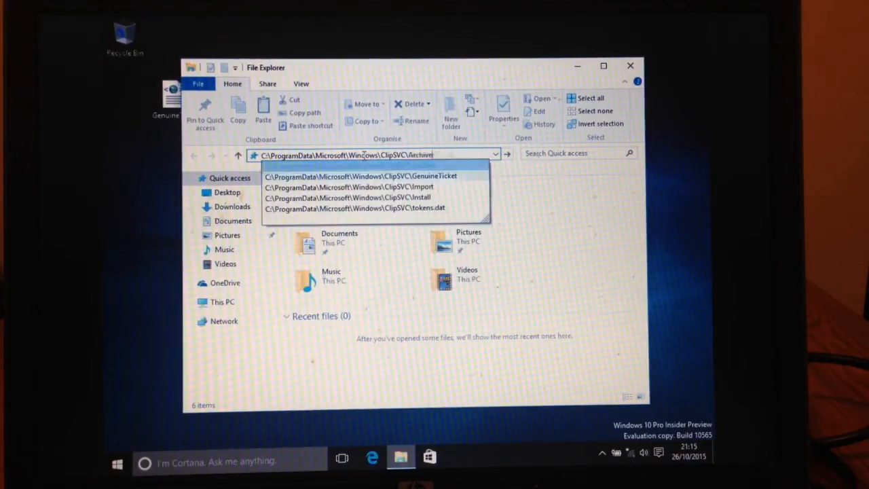
{"action": "left_click", "coordinate": [362, 176]}
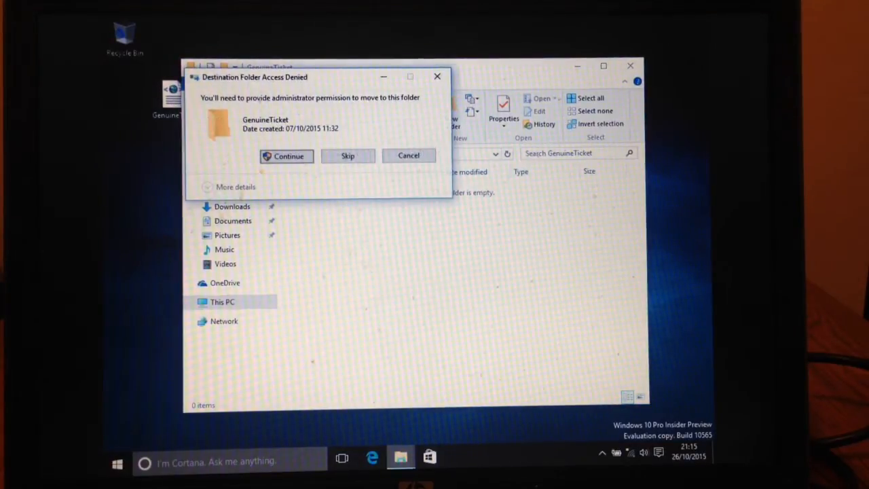
Step: Grant administrator permission to move GenuineTicket.xml in, then close File Explorer
{"action": "left_click", "coordinate": [286, 155]}
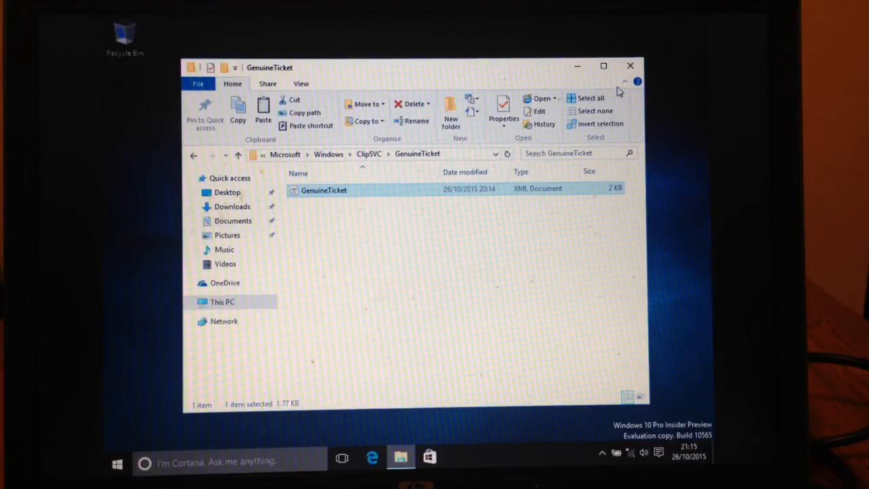
{"action": "left_click", "coordinate": [630, 66]}
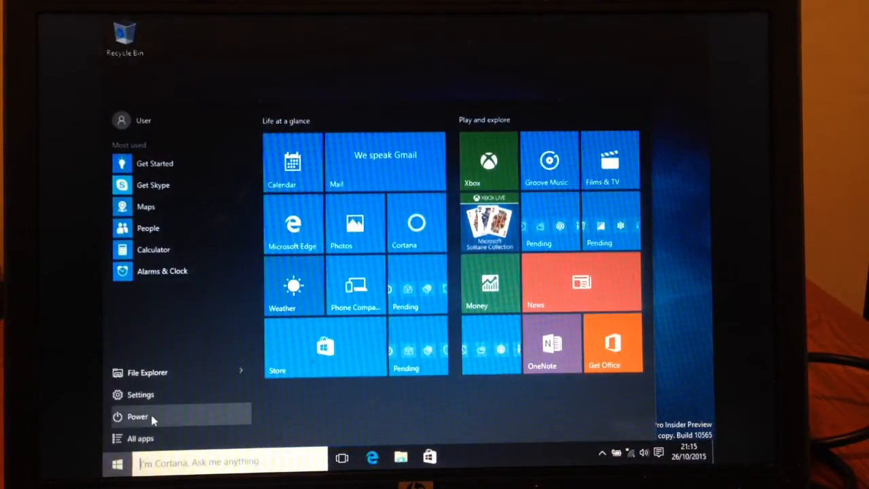
Step: Restart Windows from the Start menu's Power options
{"action": "left_click", "coordinate": [137, 416]}
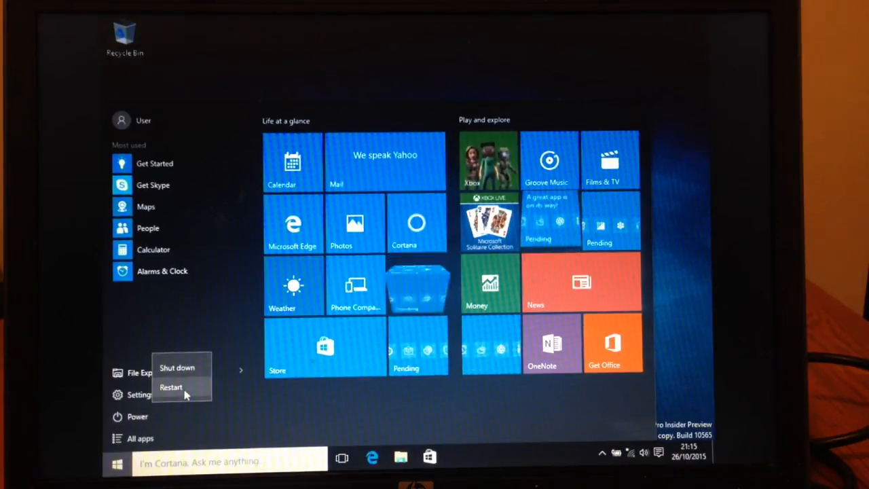
{"action": "left_click", "coordinate": [171, 386]}
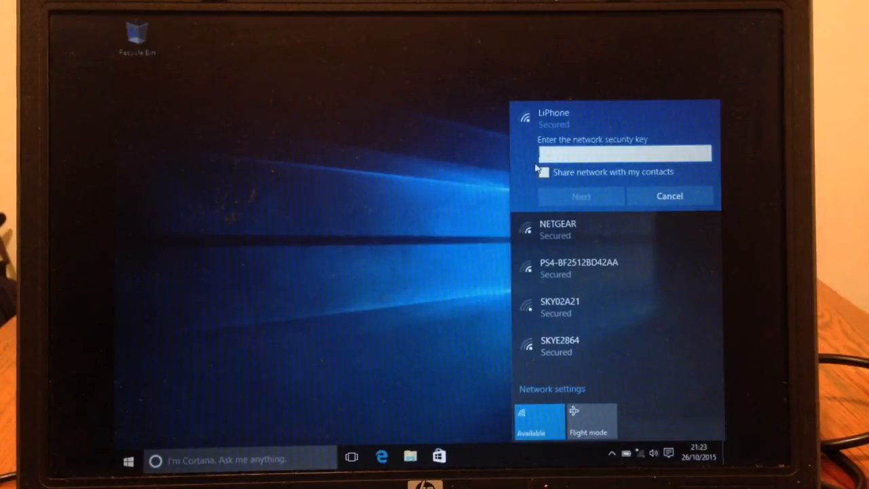
Step: Enter the LiPhone security key and answer the network discoverability prompt
{"action": "type", "text": "•••••"}
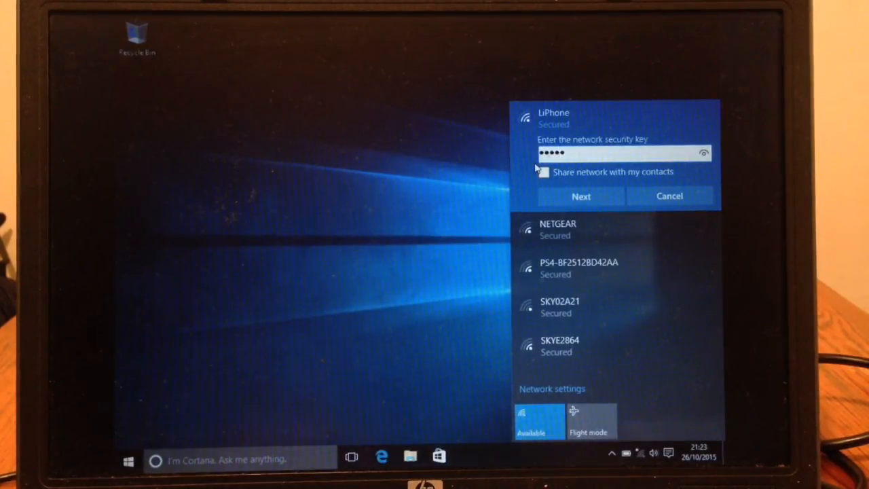
{"action": "left_click", "coordinate": [581, 196]}
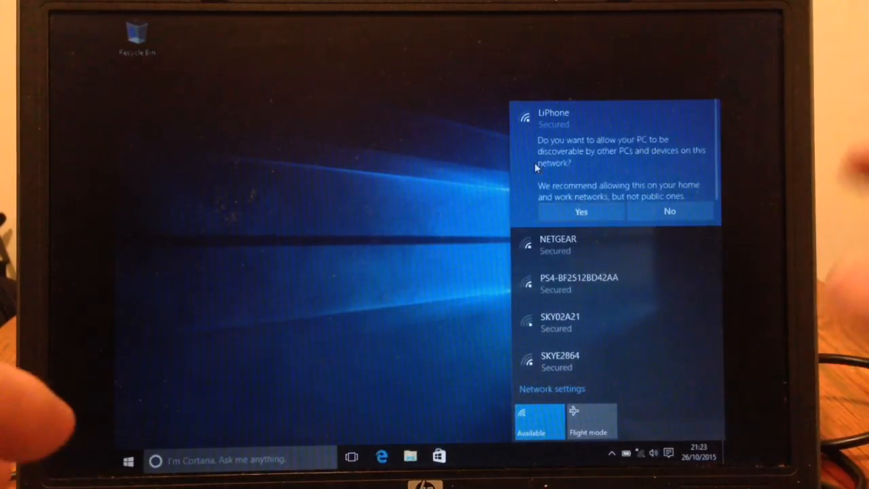
{"action": "left_click", "coordinate": [580, 212]}
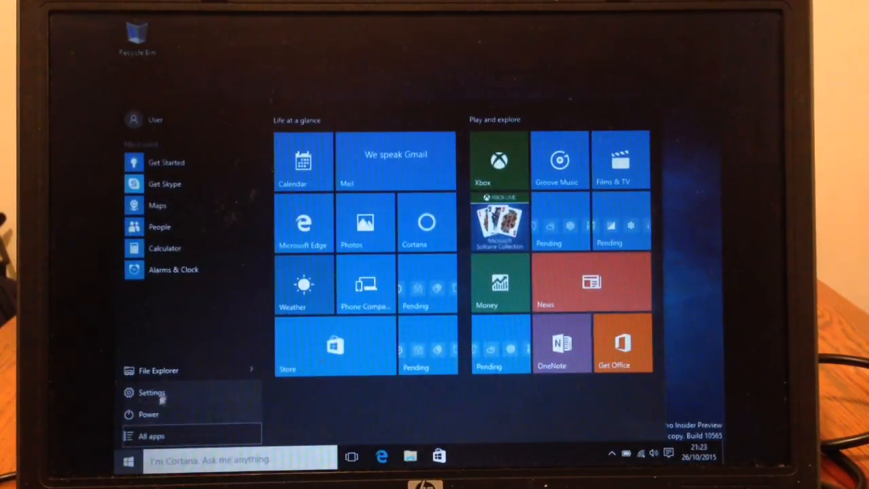
Step: Activate Windows from Settings > Update & security > Activation
{"action": "left_click", "coordinate": [152, 393]}
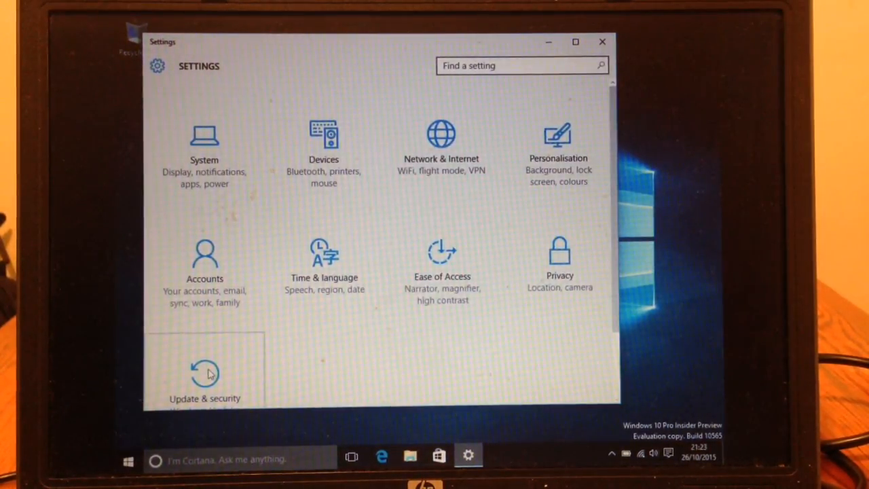
{"action": "left_click", "coordinate": [206, 377]}
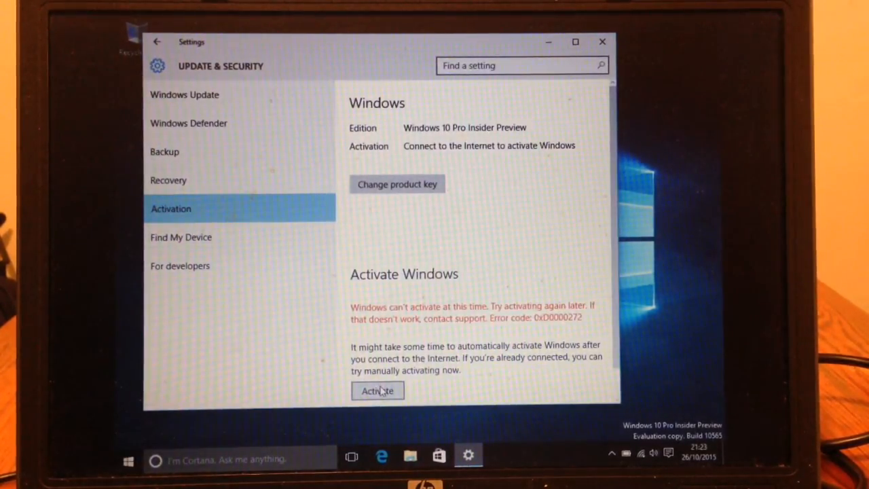
{"action": "left_click", "coordinate": [377, 391]}
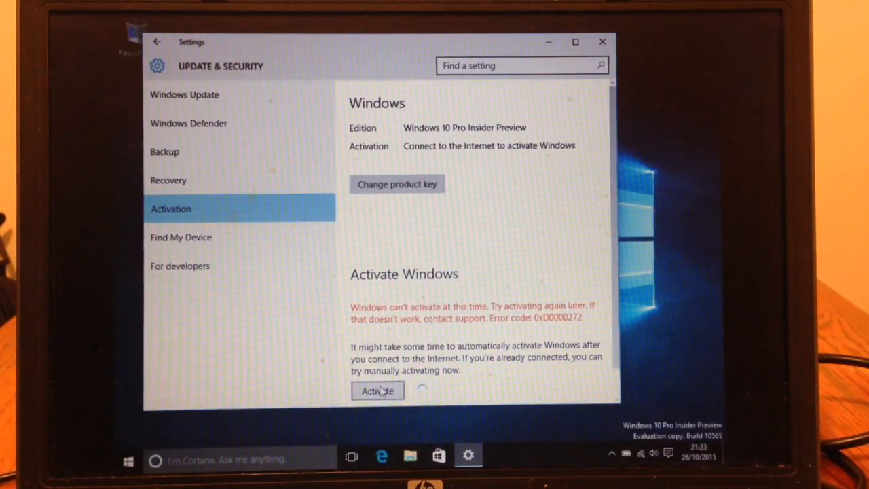
{"action": "left_click", "coordinate": [378, 391]}
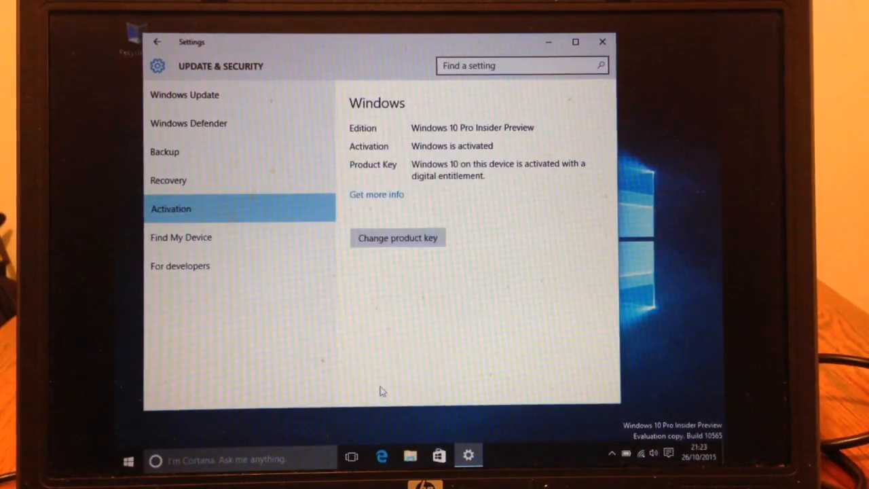